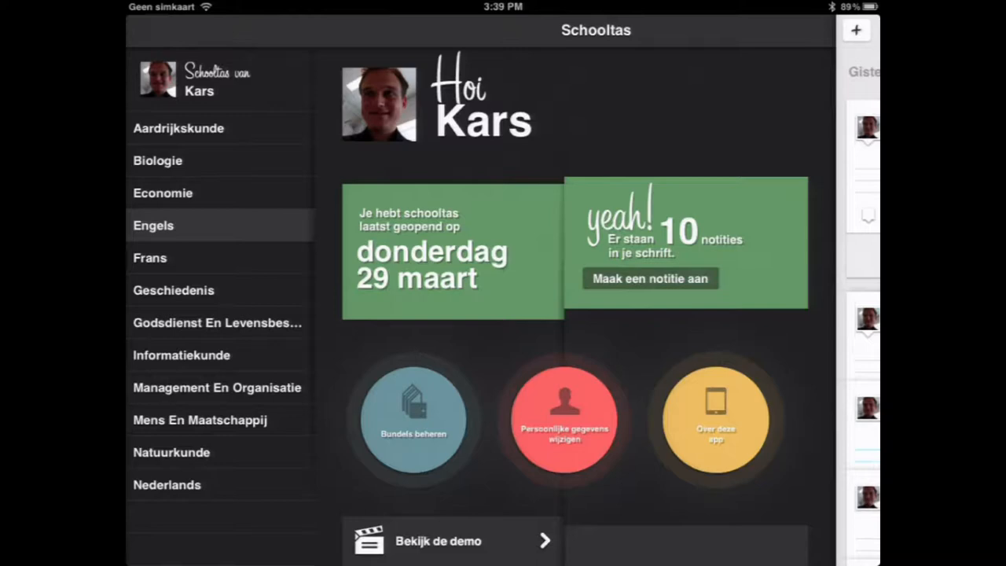
Step: Add a bundle to Schooltas using the bundle code 'itextpdf'
left_click(413, 419)
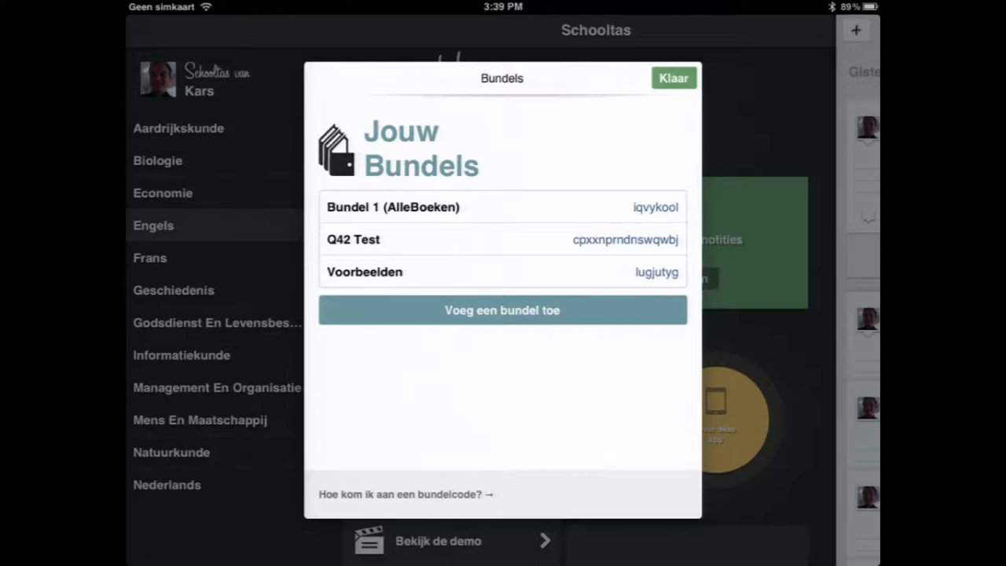
left_click(502, 310)
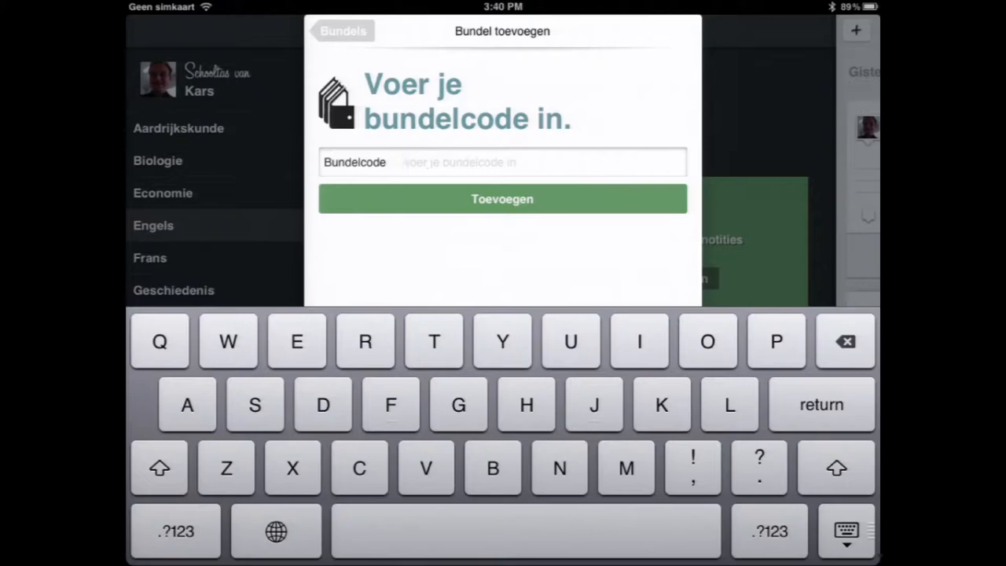
type("itext")
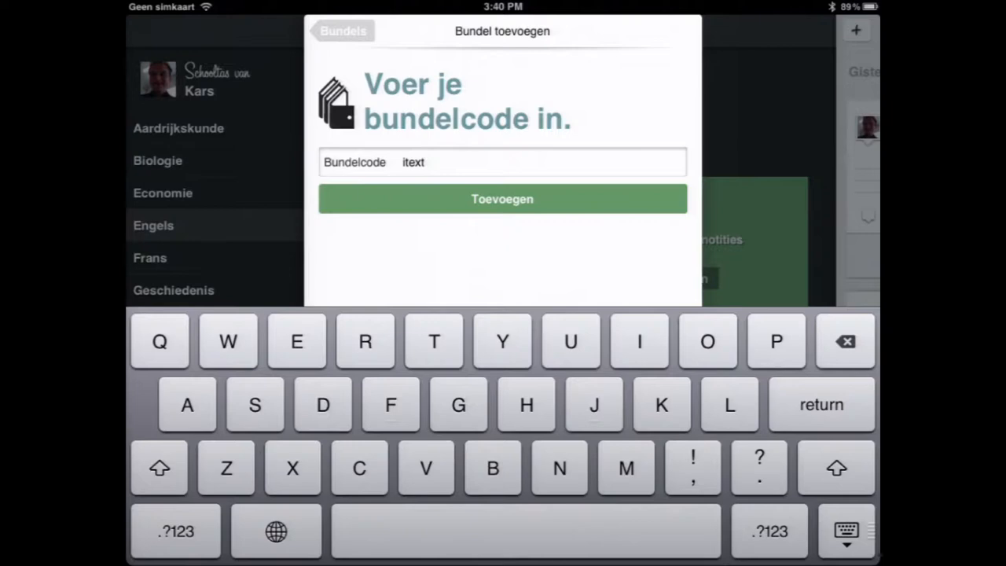
type("pdf")
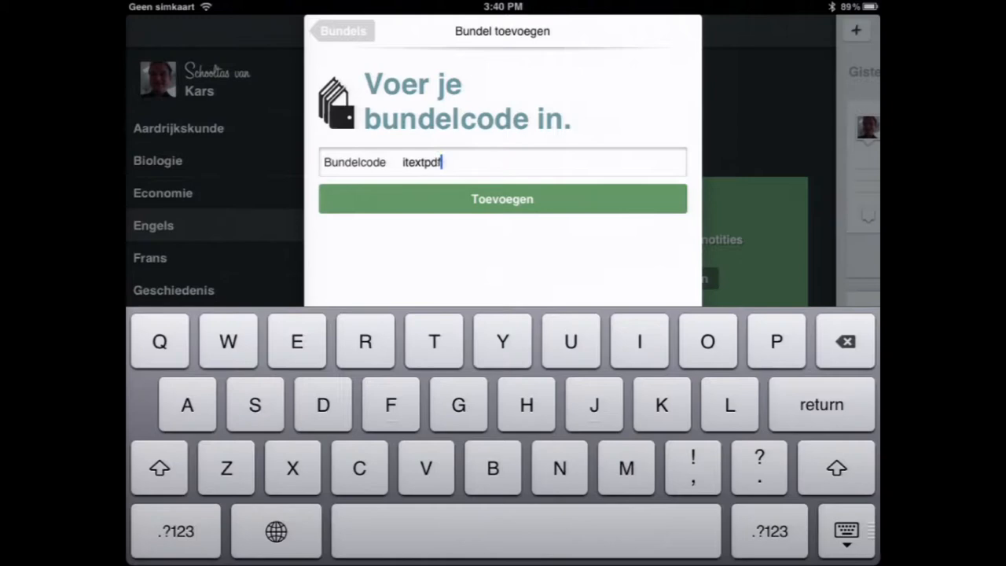
left_click(503, 199)
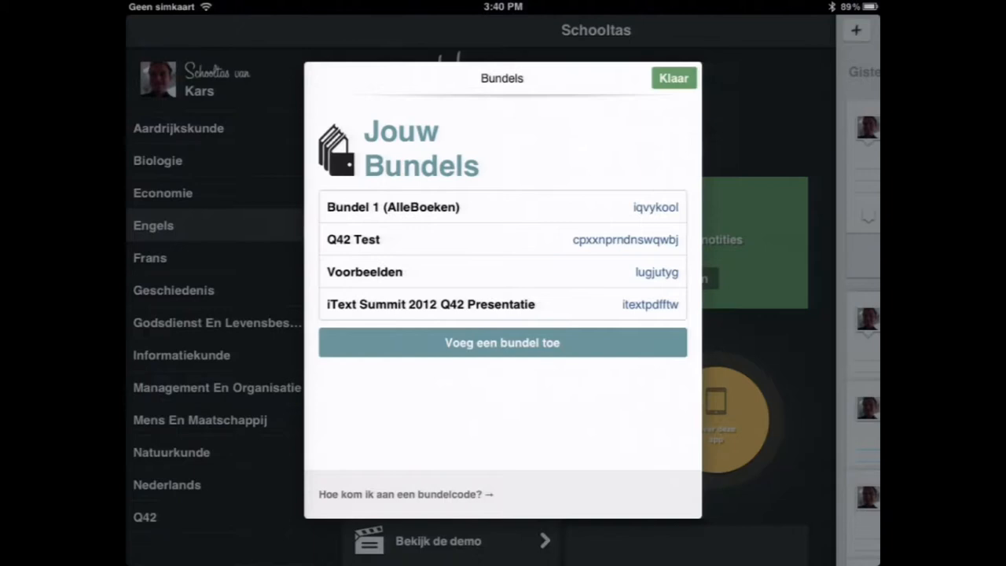
Step: Close the bundle overview dialog with Klaar
left_click(673, 77)
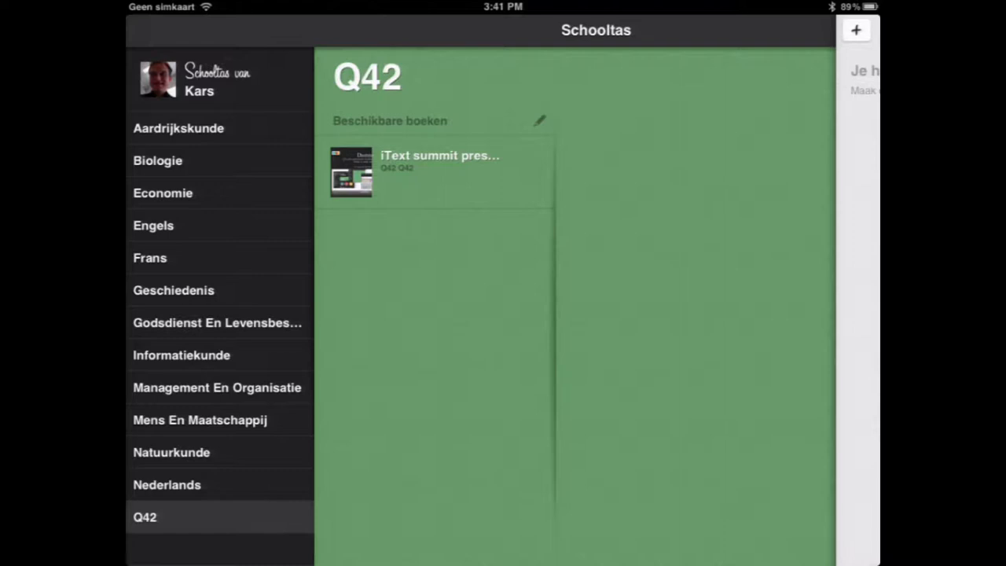
Step: Open 'Coursebook 4 - red label' from the book list
left_click(350, 172)
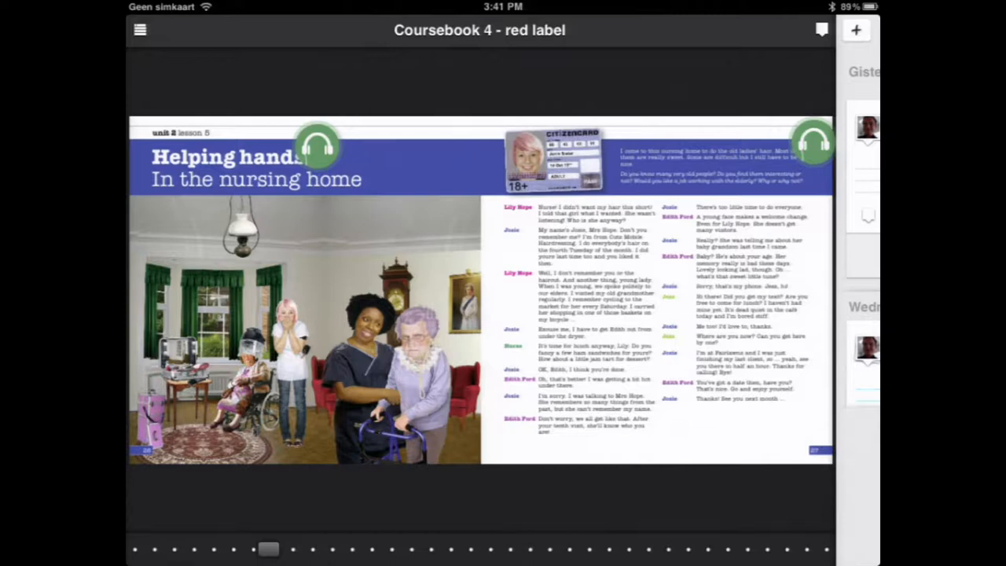
Step: Start writing a note on the unit 2 lesson 6 page
left_click(317, 145)
type("Hjhvmhvmhvmhvhmb")
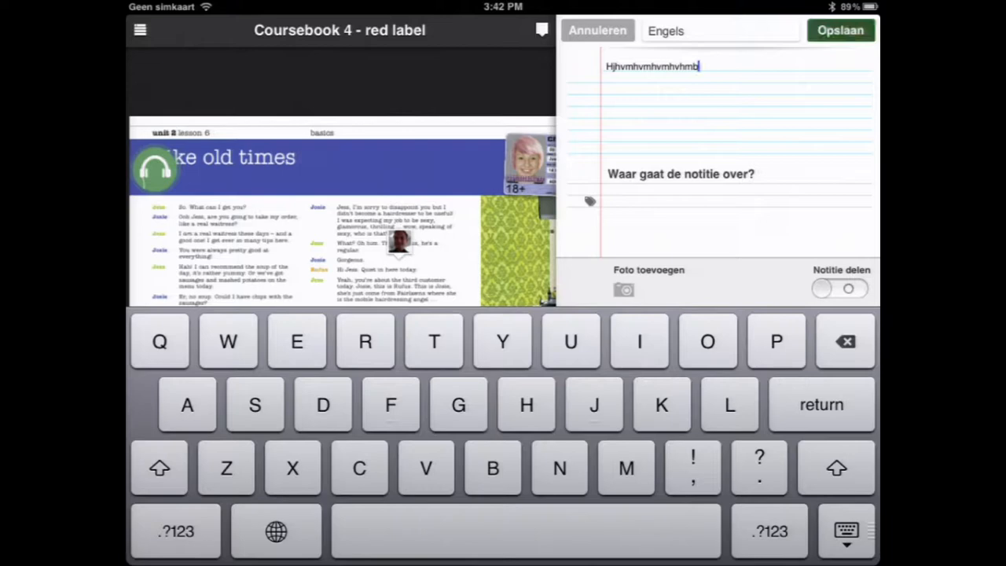
Step: Attach a photo to the Engels note
left_click(840, 30)
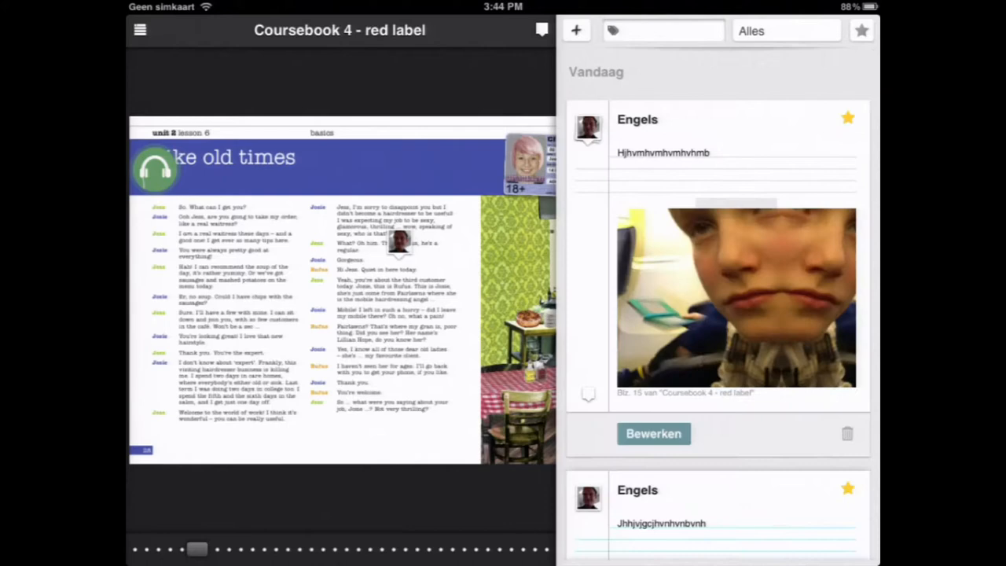
Step: Reopen the photo note for editing
left_click(653, 434)
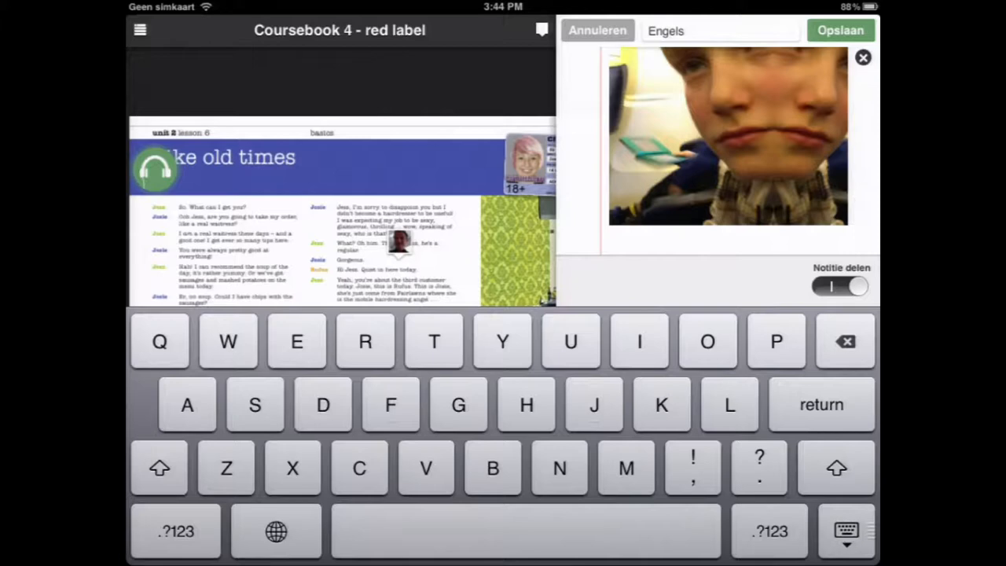
left_click(840, 30)
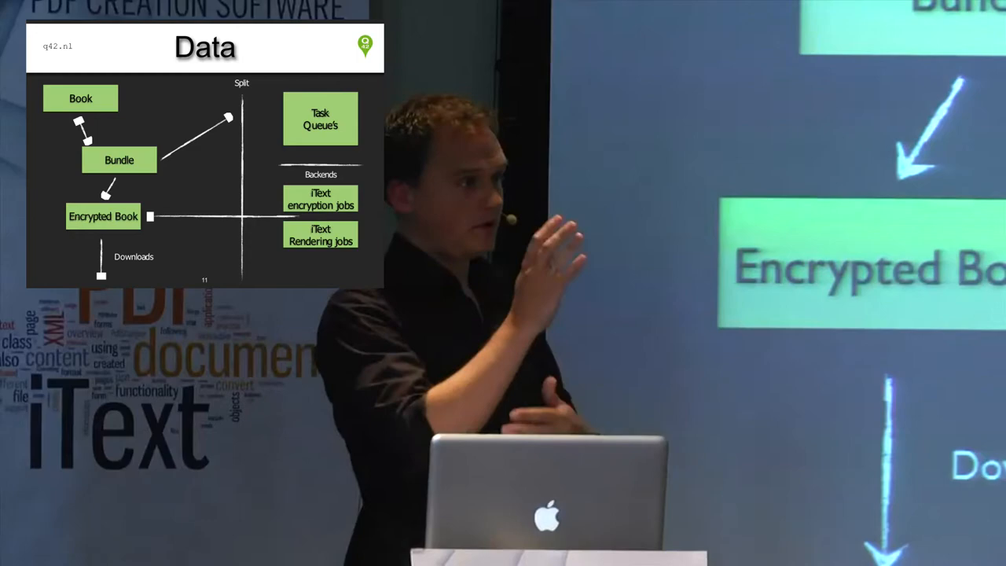
Step: Advance the presentation to the next slide
key("Right")
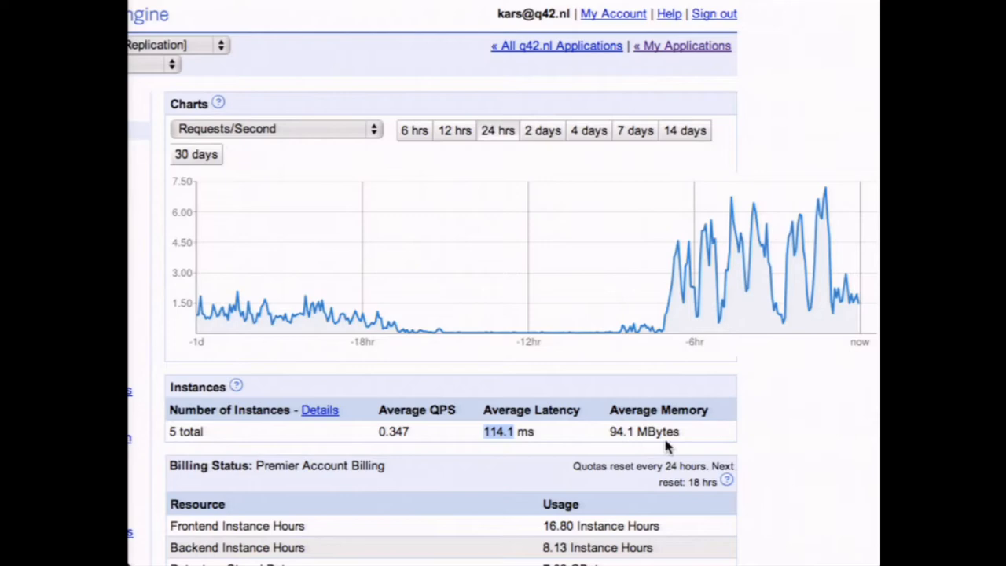
Step: Scroll the dashboard from the request-rate charts down to the billing usage table
scroll("down", 3)
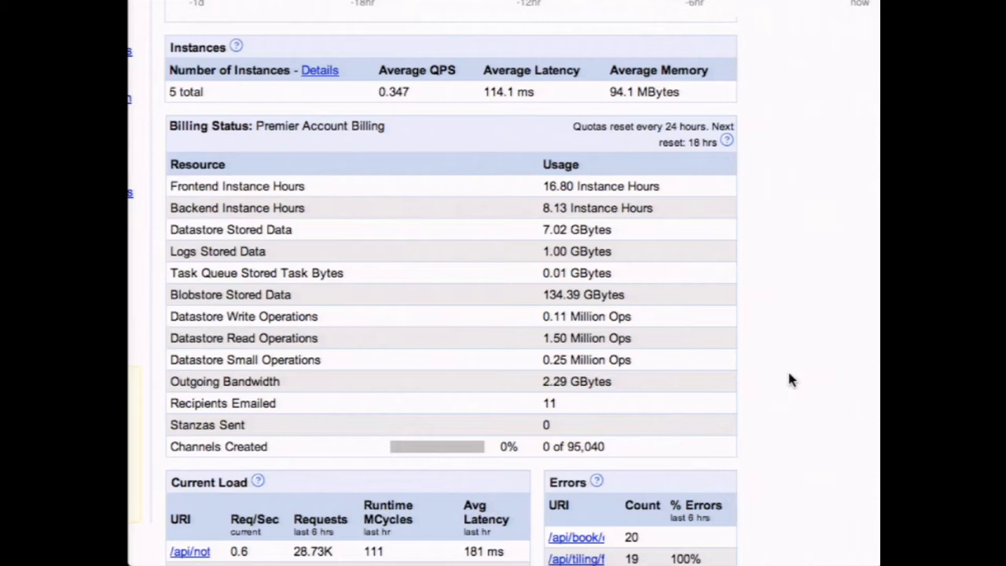
scroll("down", 3)
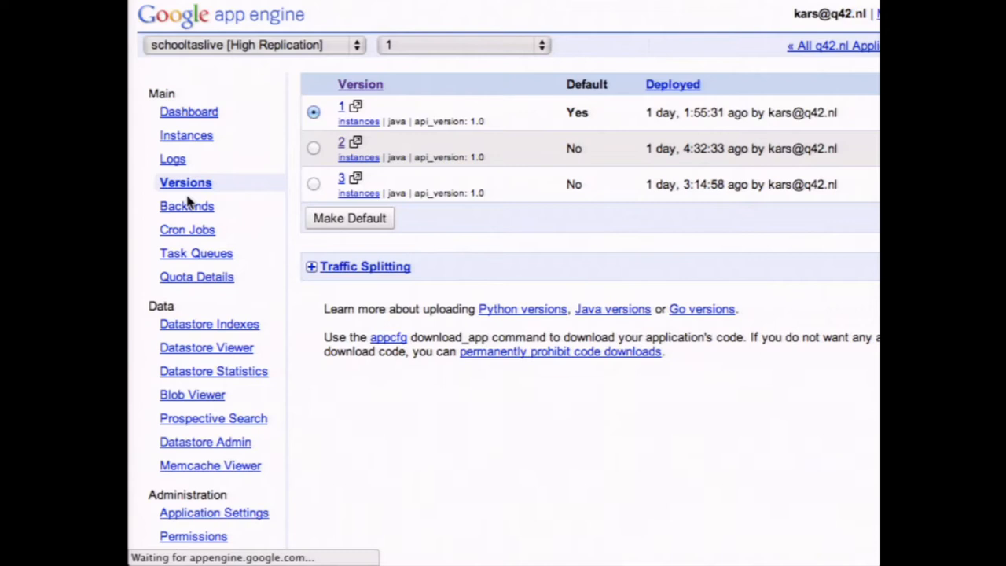
left_click(313, 148)
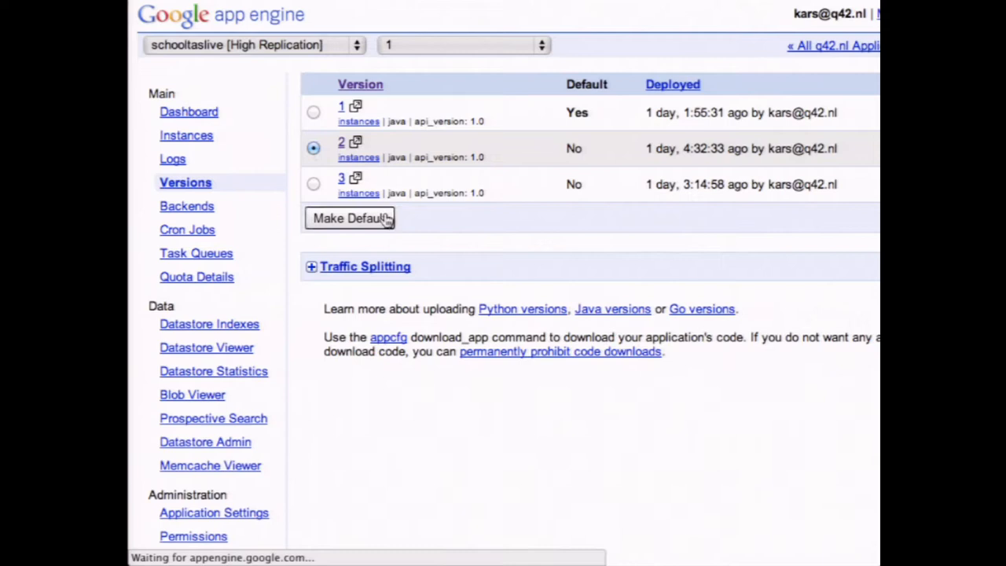
left_click(313, 112)
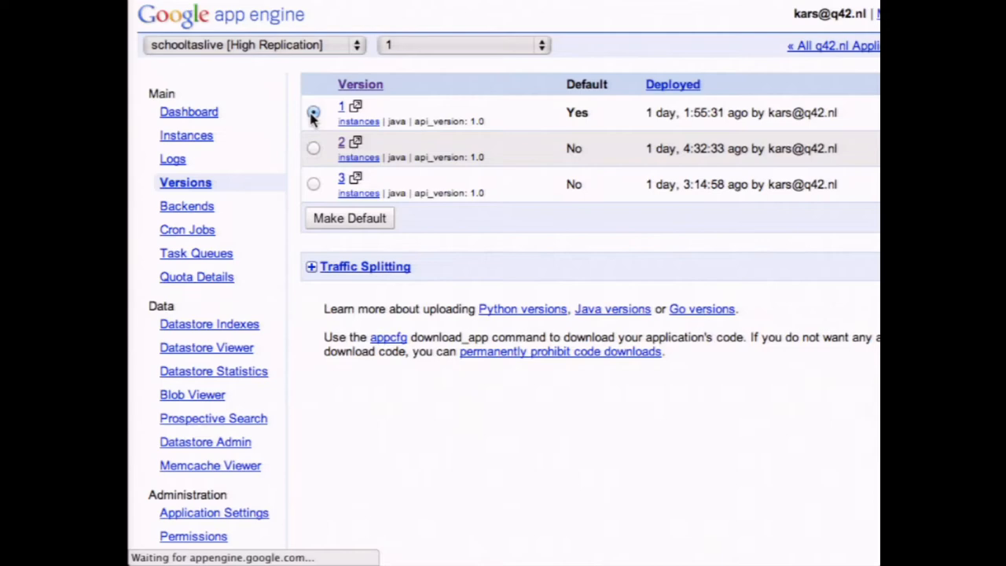
left_click(313, 111)
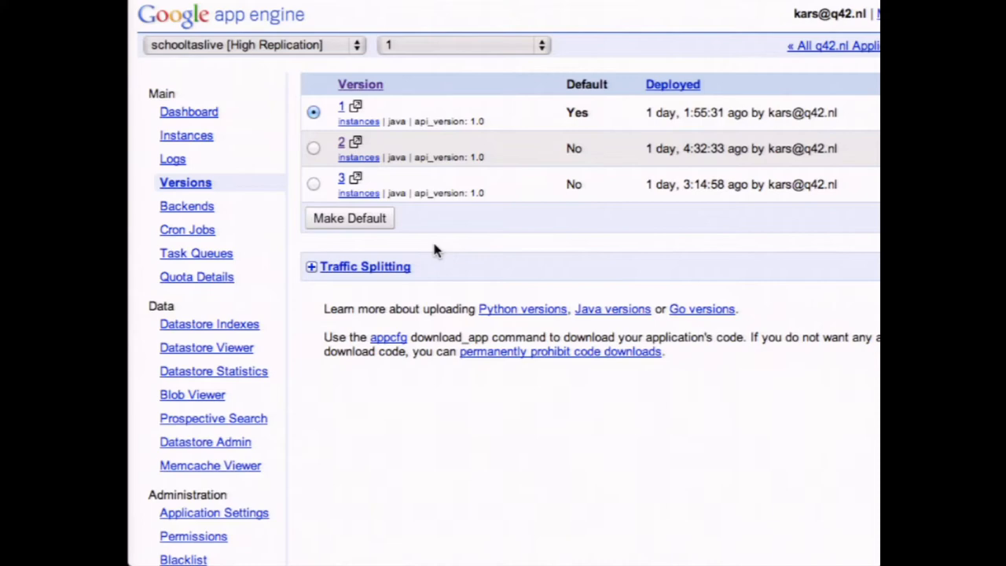
Step: Add a 25 percent traffic split for version 2
left_click(365, 266)
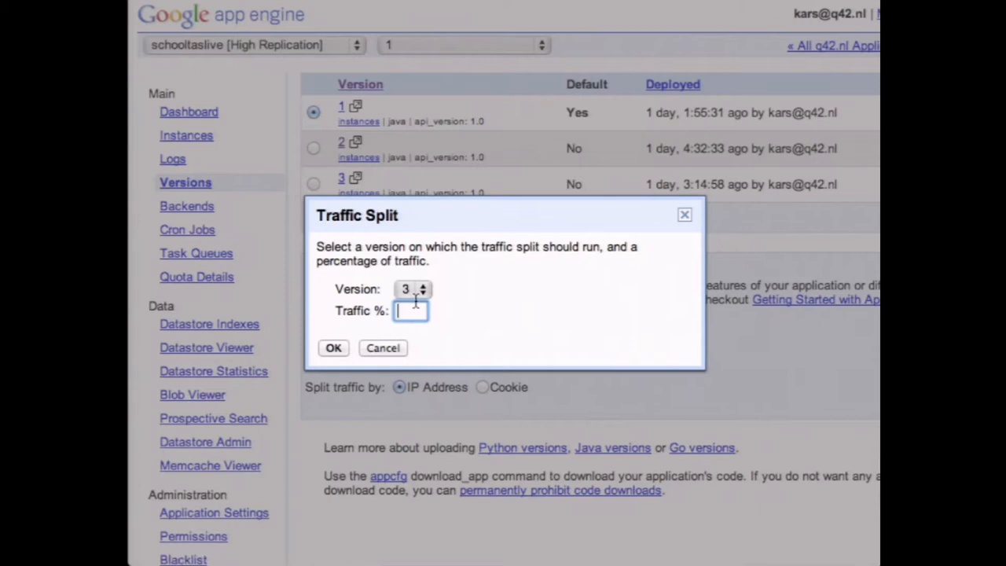
type("25")
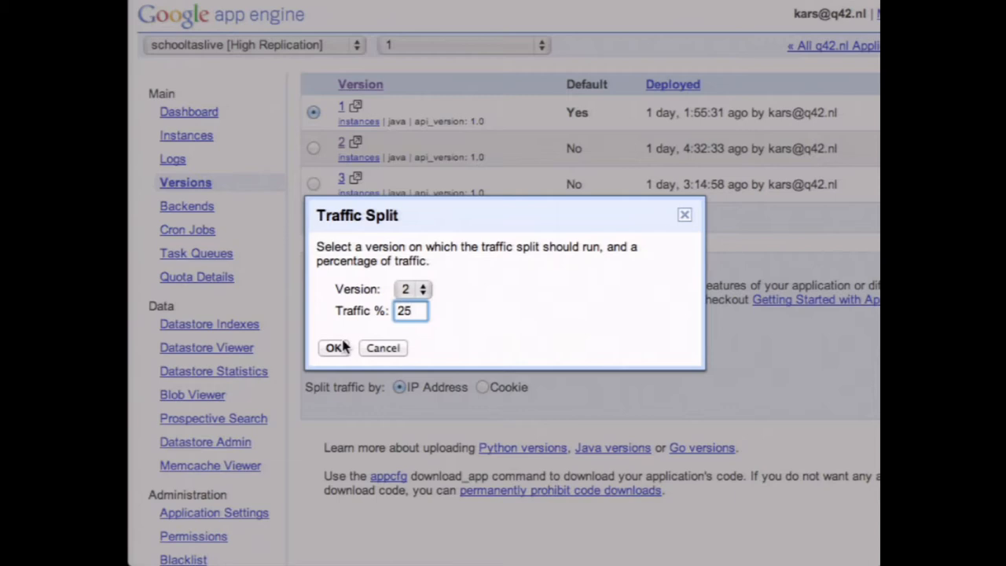
left_click(410, 310)
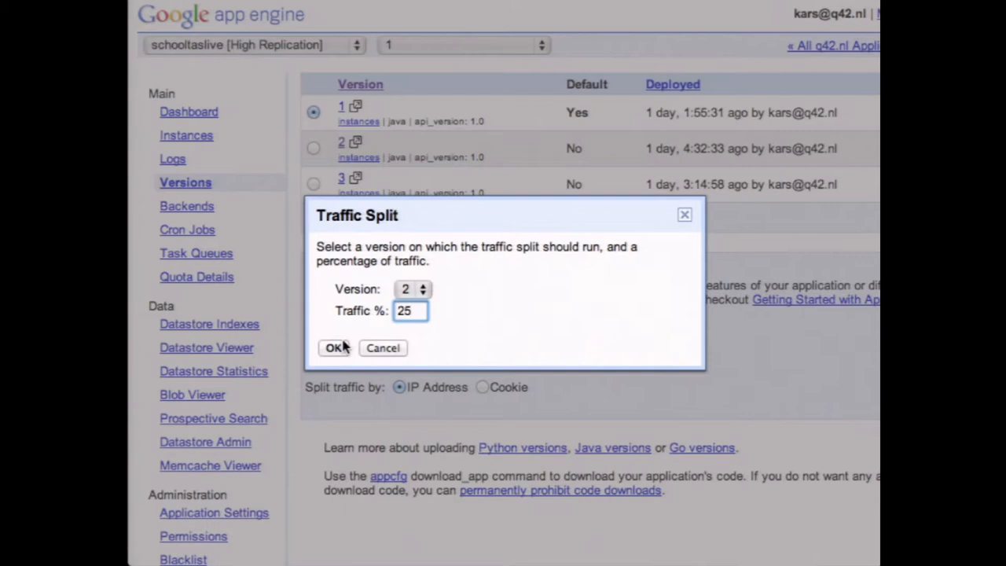
left_click(382, 349)
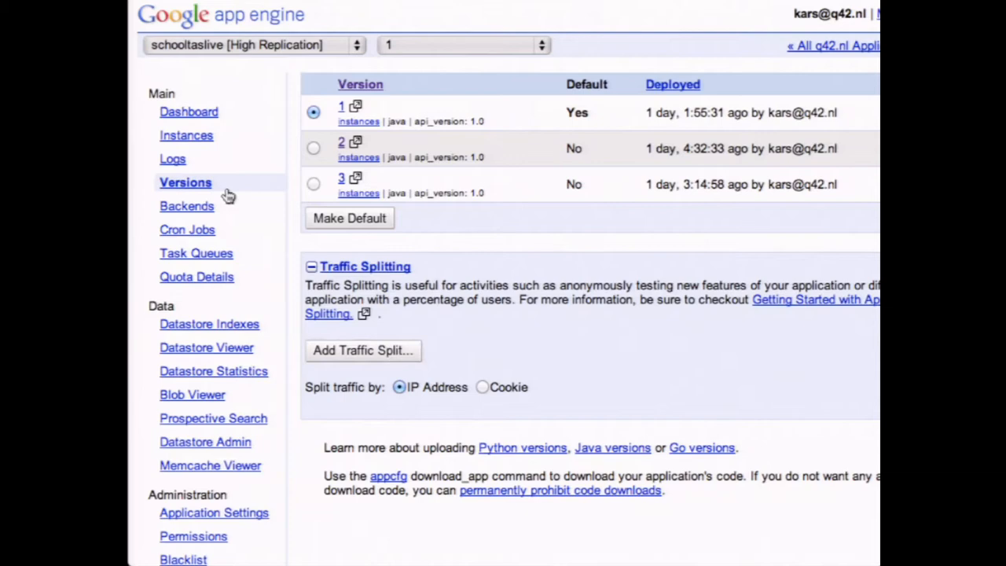
left_click(186, 135)
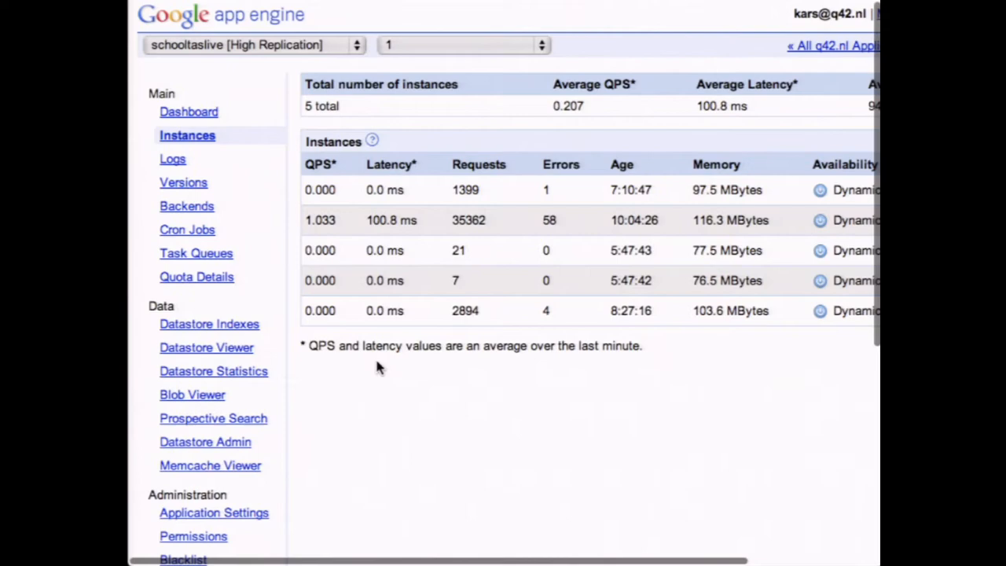
Step: Open the Application Settings page from the sidebar
left_click(214, 512)
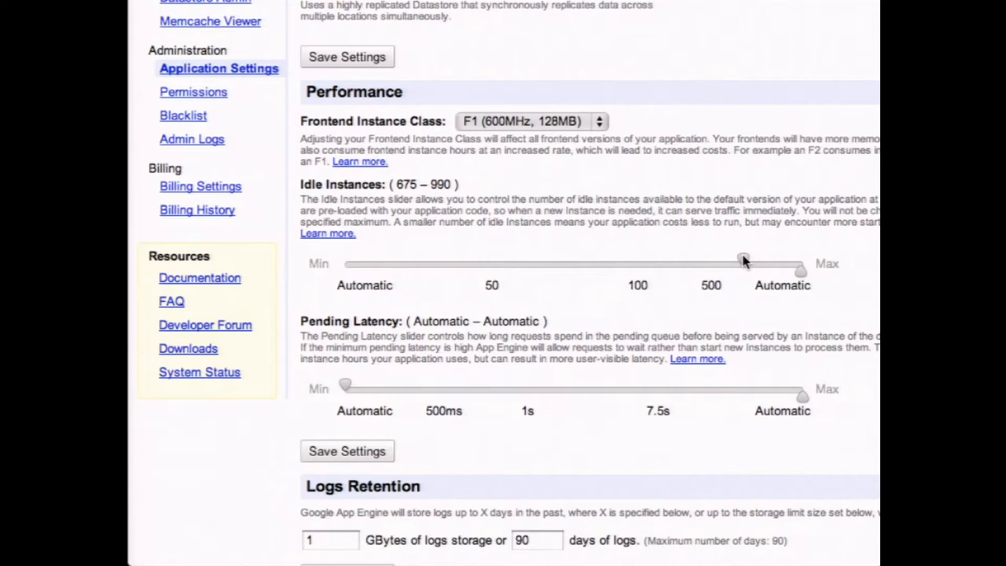
Step: Lower the minimum idle instances to Automatic, leaving the maximum at 990
left_click_drag(743, 261, 344, 261)
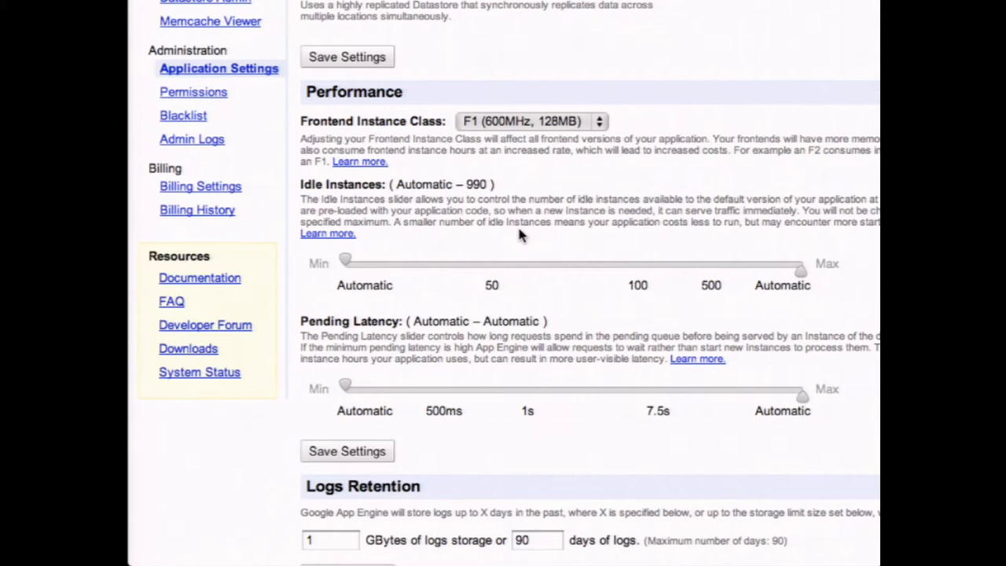
scroll("up", 3)
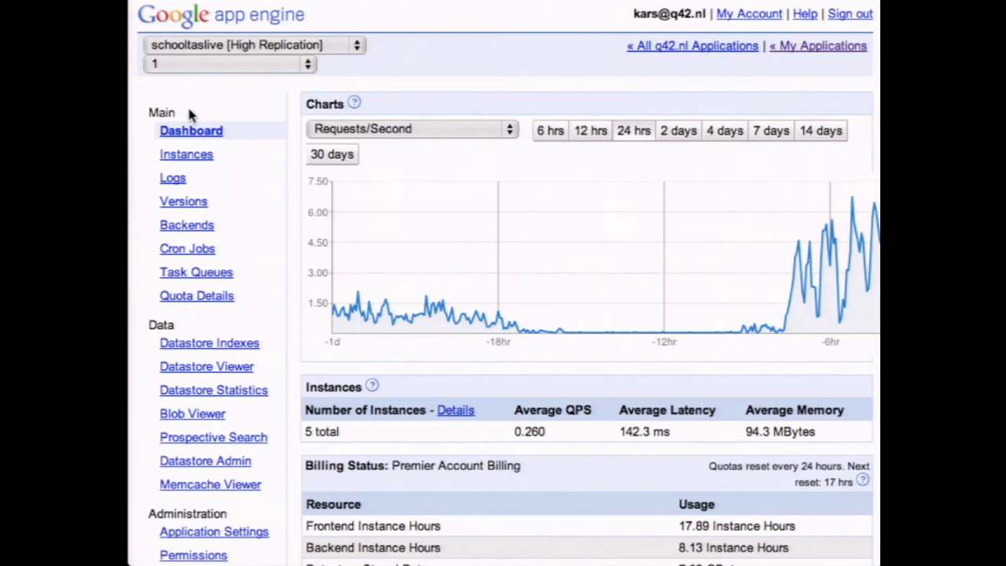
mouse_move(259, 12)
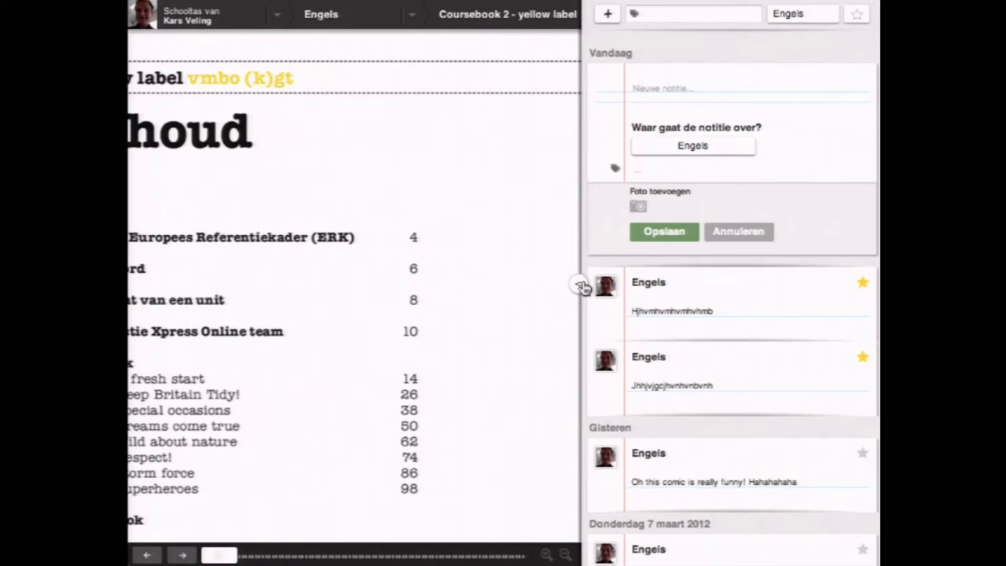
Step: Leave the English coursebook and return to the Schooltas home screen
left_click(508, 14)
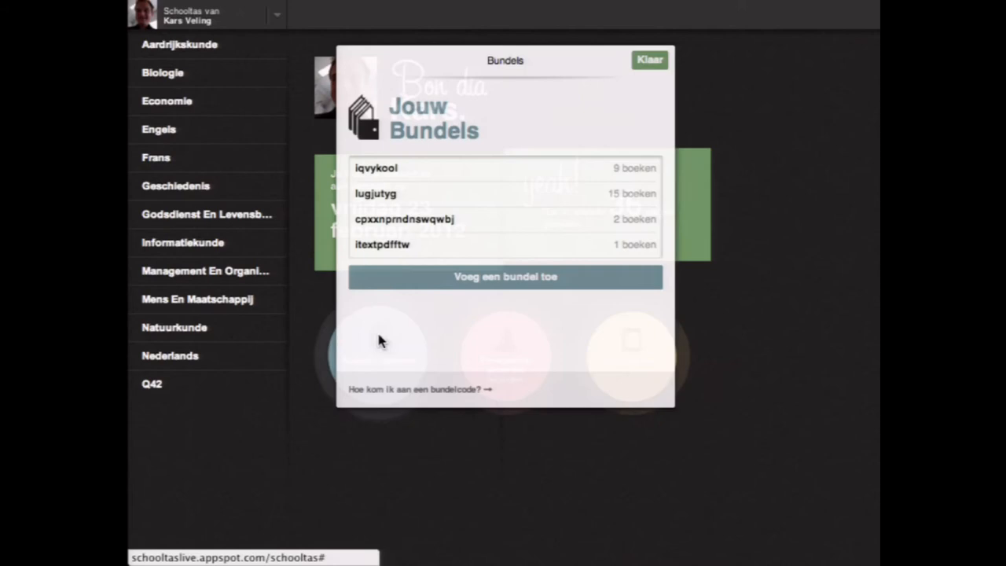
Step: Close the bundles list and open the Q42 subject's available books
left_click(649, 59)
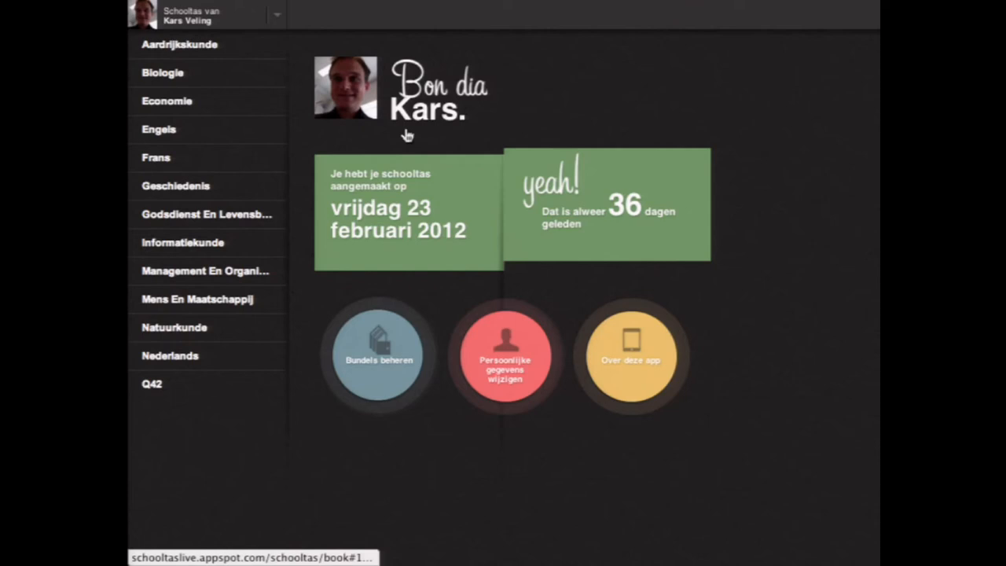
mouse_move(722, 98)
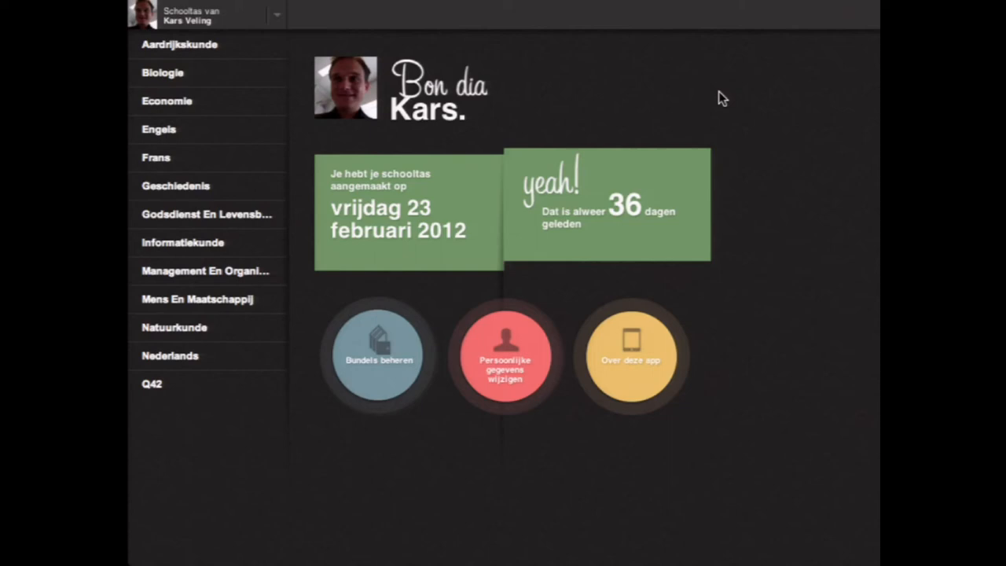
left_click(151, 384)
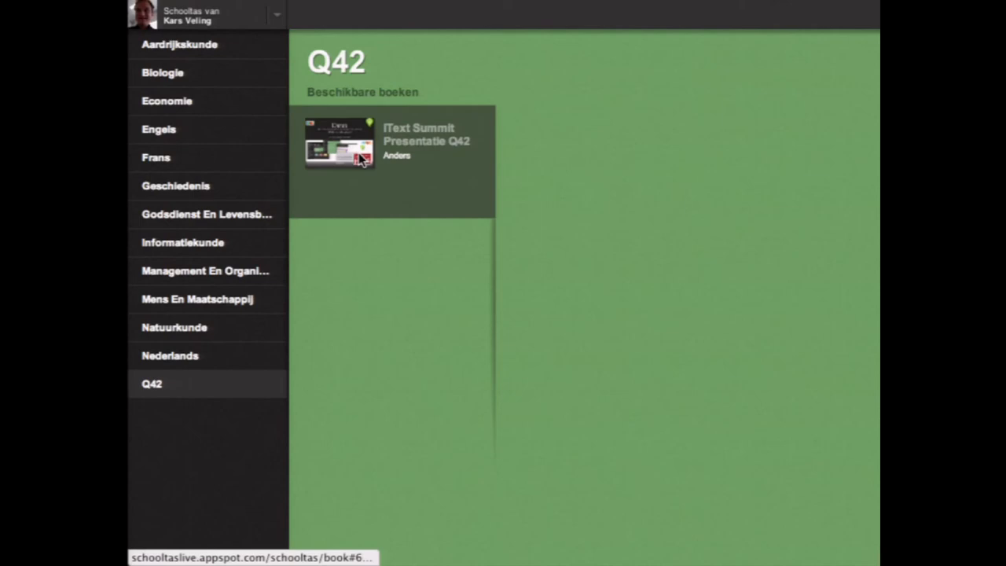
Step: Open the 'iText Summit Presentatie Q42' book to its 'Damn' title slide
left_click(340, 142)
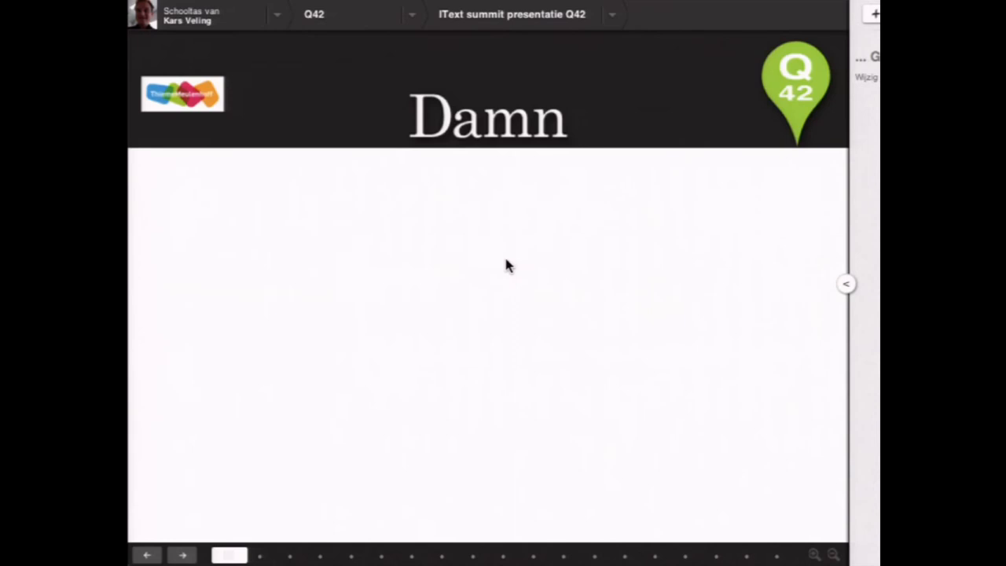